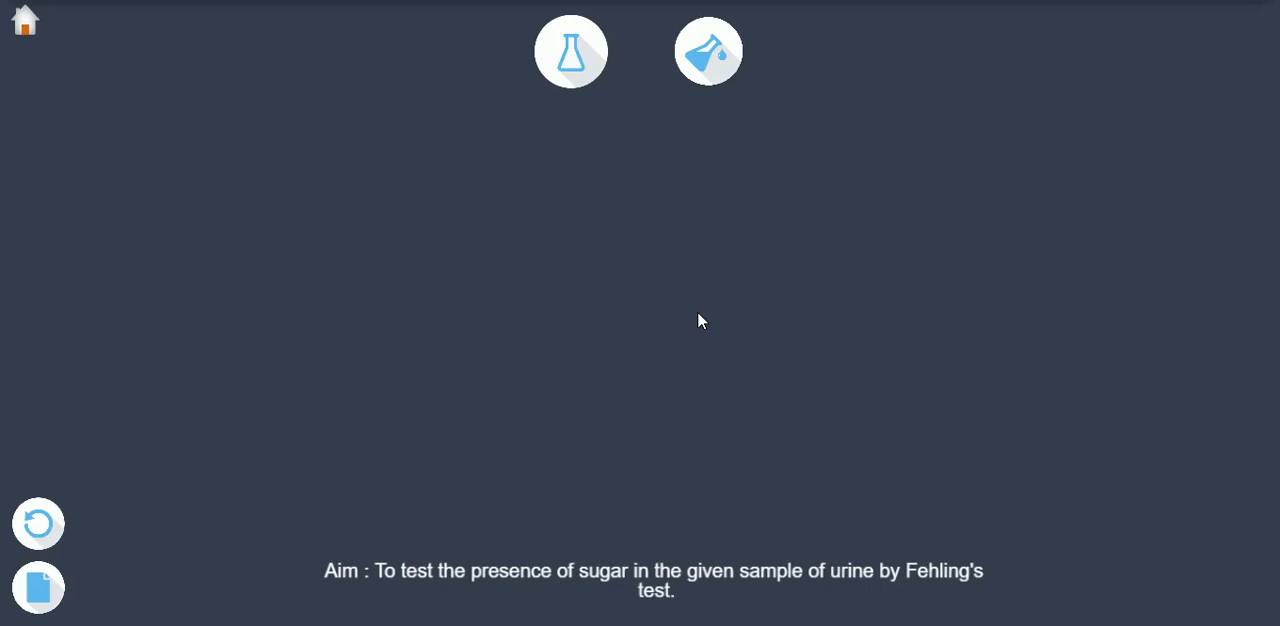
Take Fehling's A in test tube A and add 2 mL of Fehling's B to it.
left_click(572, 52)
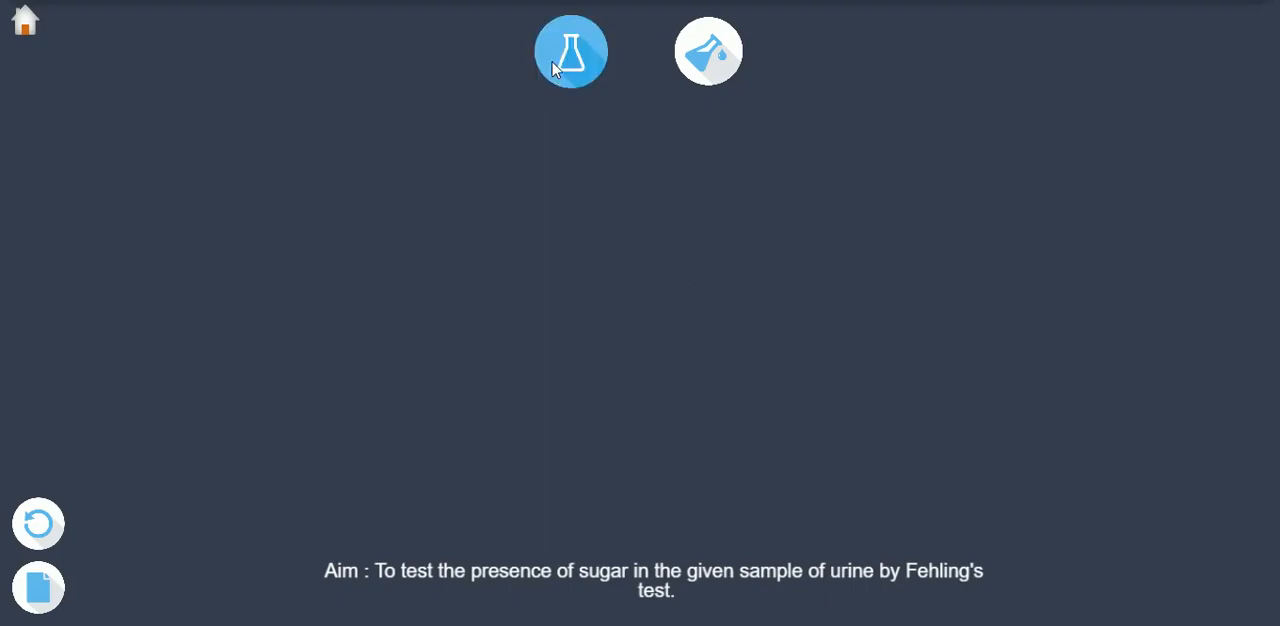
left_click(572, 52)
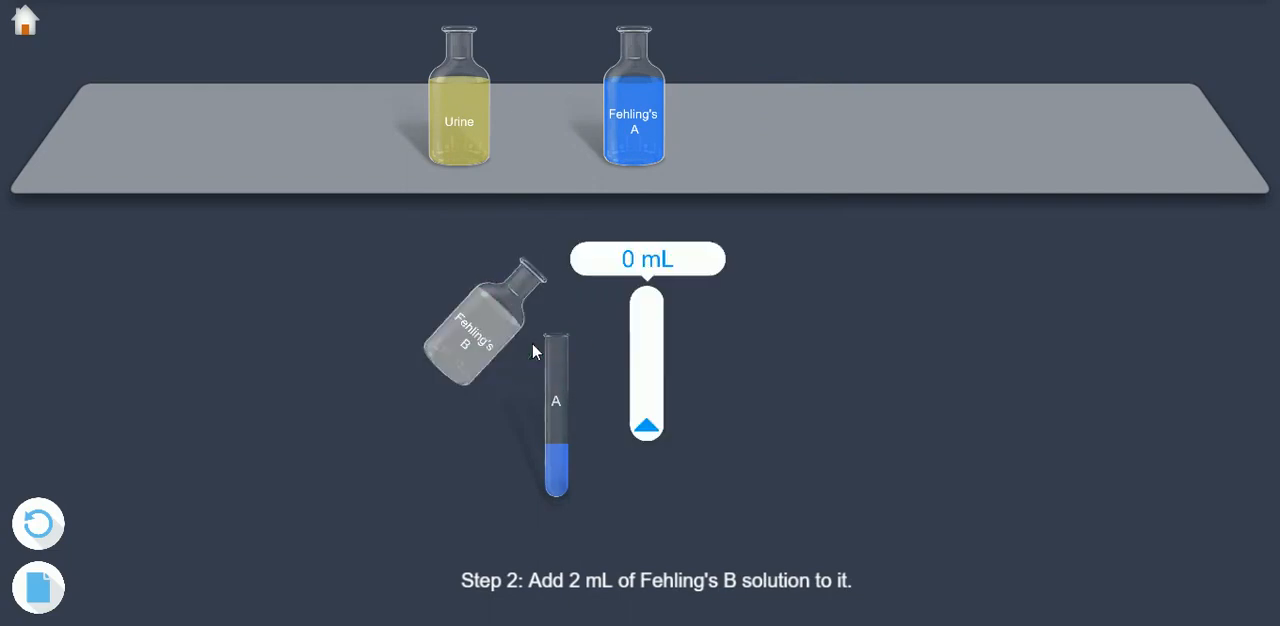
left_click_drag(648, 424, 648, 356)
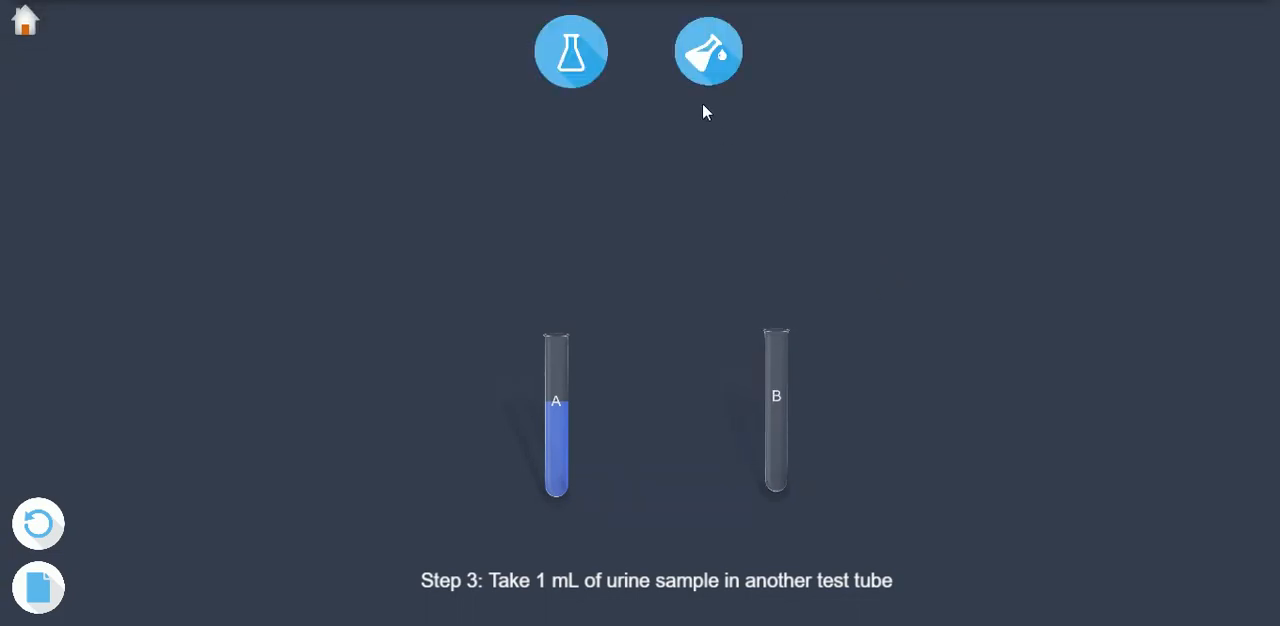
Pour 1 mL of the urine sample from the reagent bottle into test tube B.
left_click(708, 52)
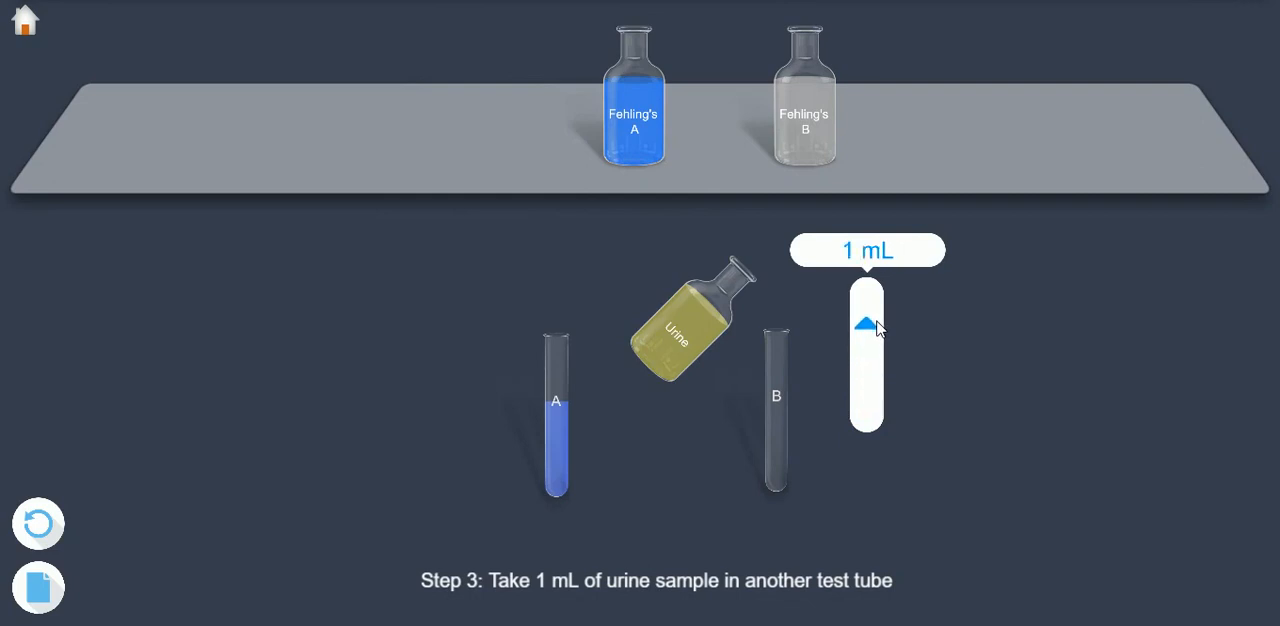
left_click(866, 324)
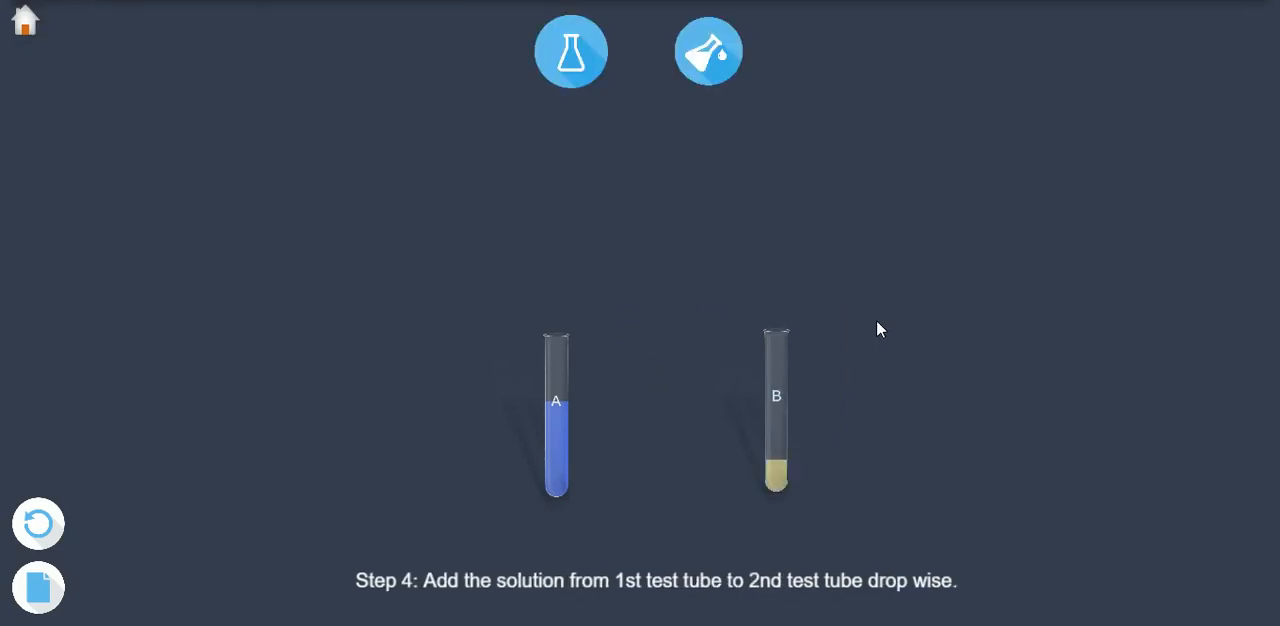
mouse_move(836, 246)
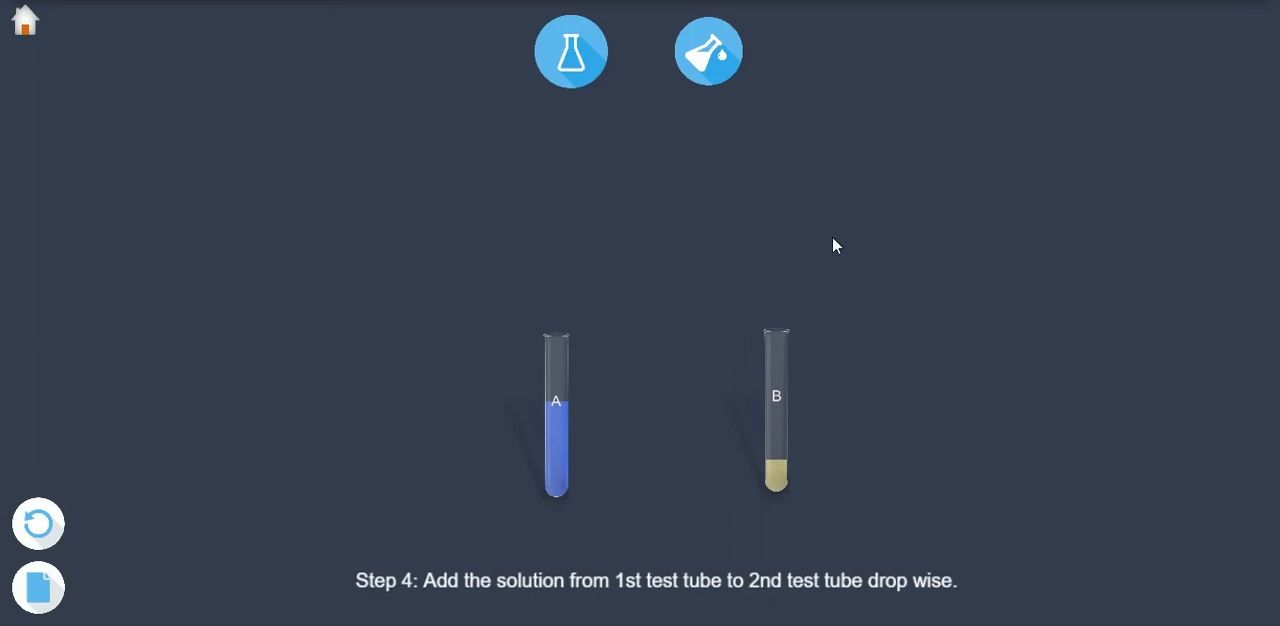